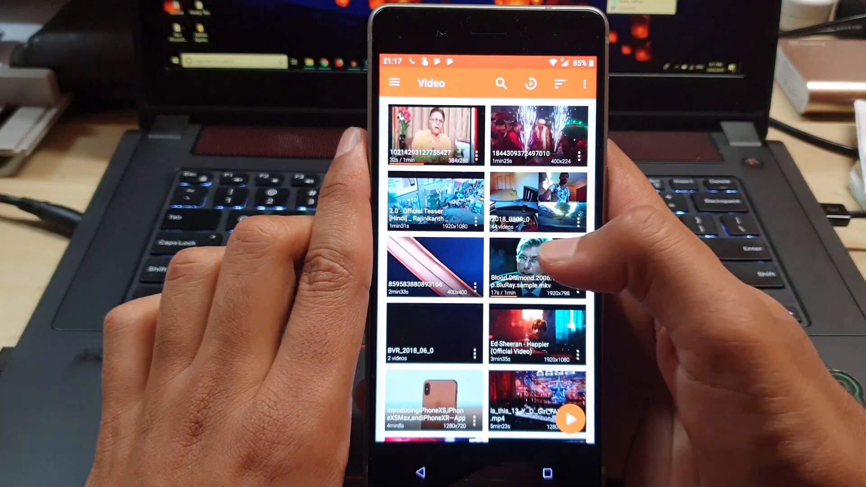
# Step: Try playing the Blood Diamond sample in VLC's video library
pyautogui.click(539, 265)
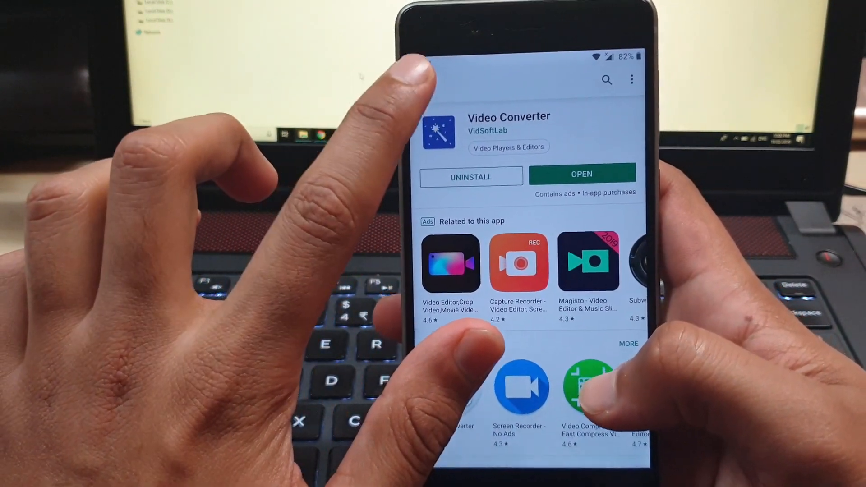
# Step: Launch Video Converter and choose Android as the target device
pyautogui.click(451, 73)
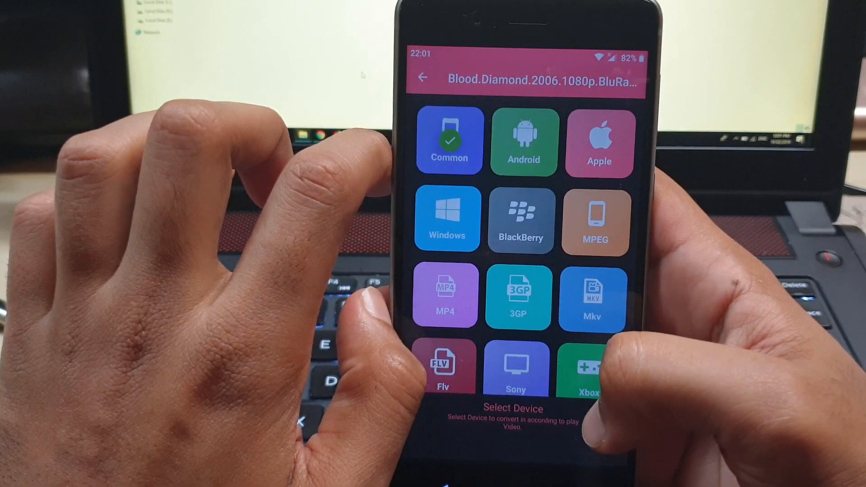
pyautogui.click(523, 141)
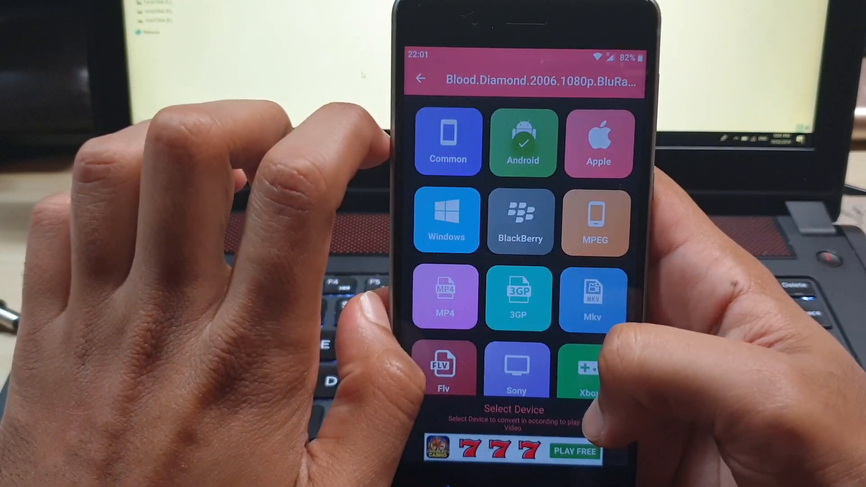
# Step: Set the audio codec to MP3 and start the .mp4 conversion
pyautogui.click(450, 297)
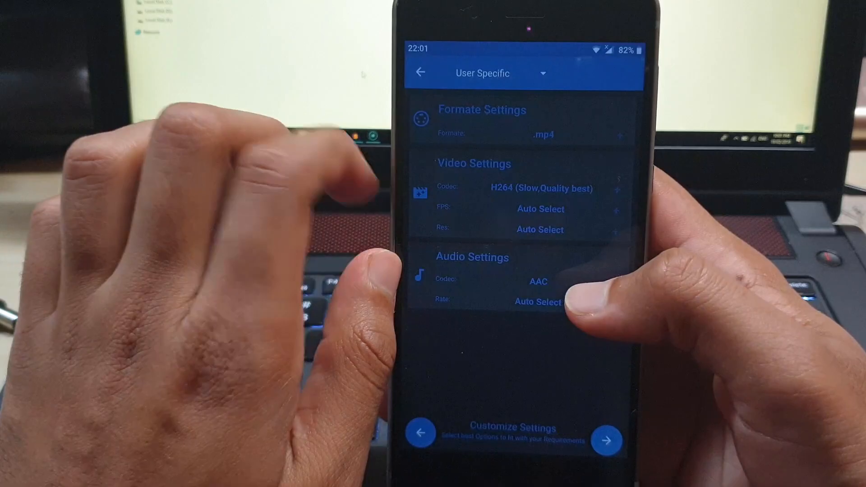
pyautogui.click(537, 282)
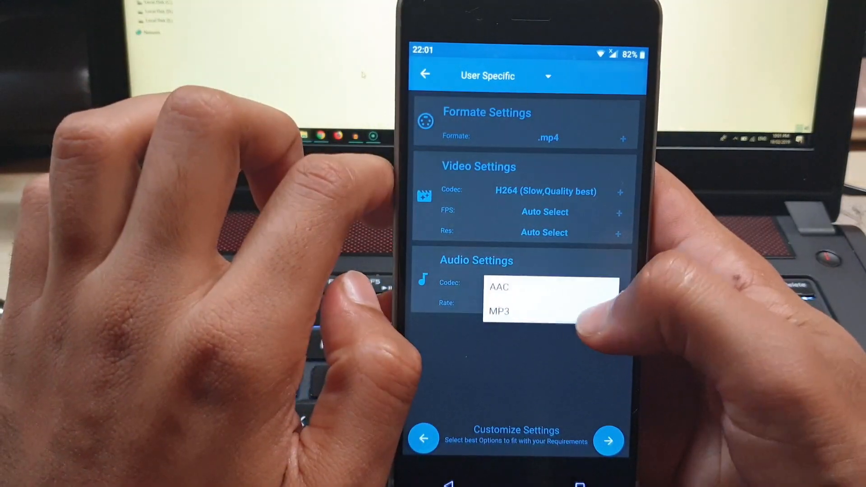
pyautogui.click(498, 310)
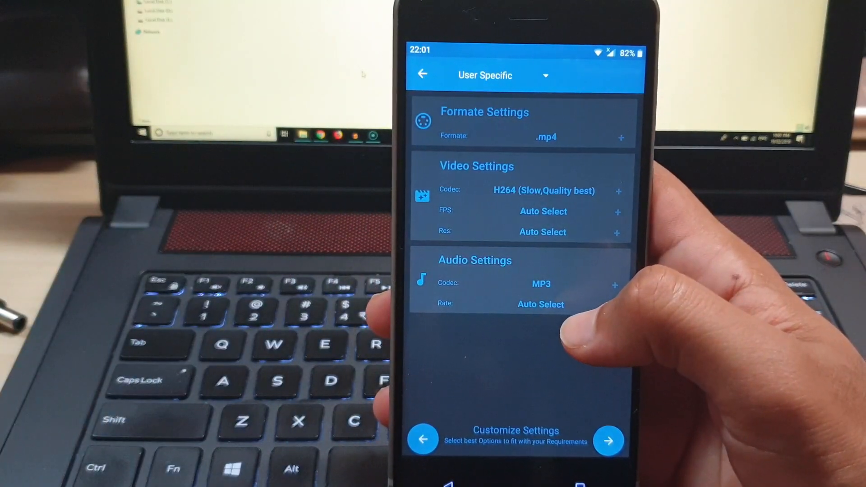
pyautogui.click(608, 441)
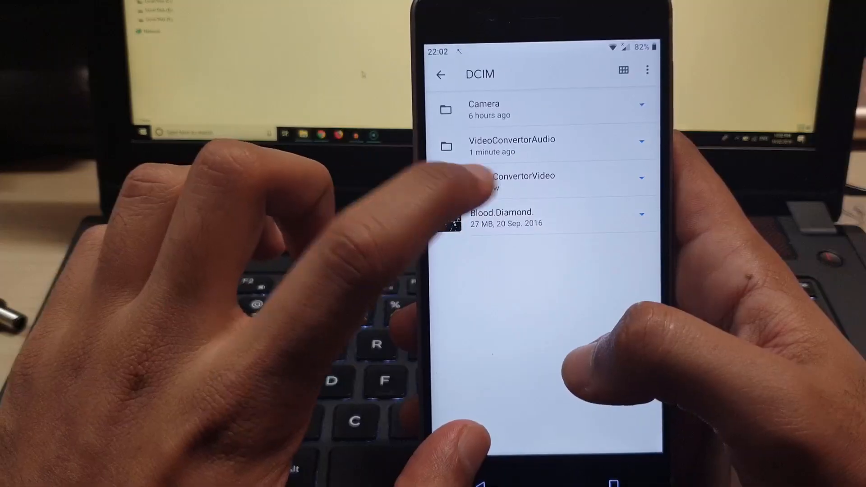
# Step: Open the DCIM folder to find the converter's output
pyautogui.click(519, 175)
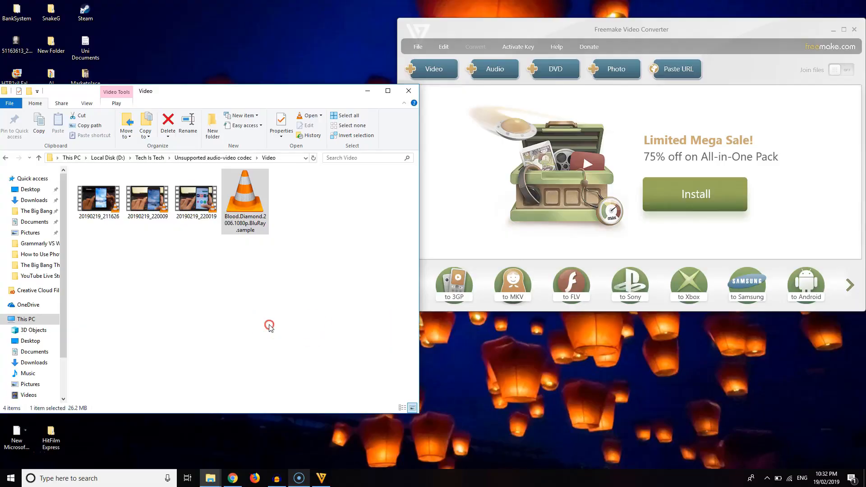
# Step: Bring the Freemake Video Converter window forward on the PC
pyautogui.click(270, 325)
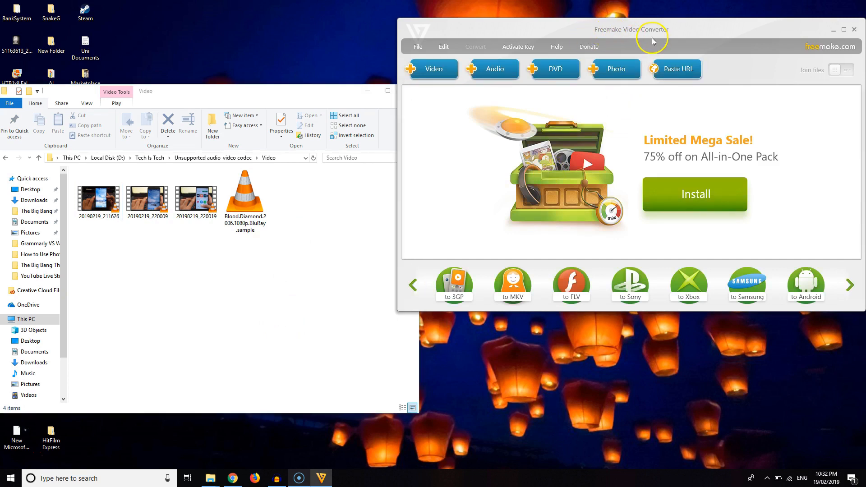
pyautogui.moveTo(421, 180)
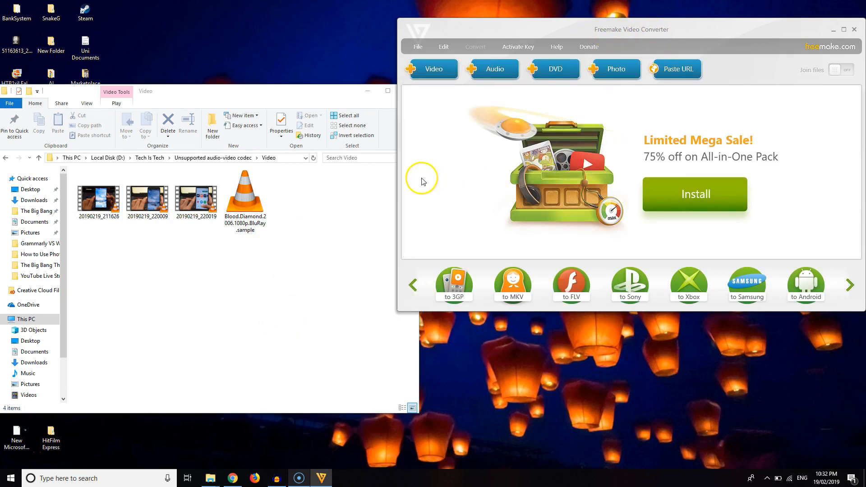
pyautogui.moveTo(500, 254)
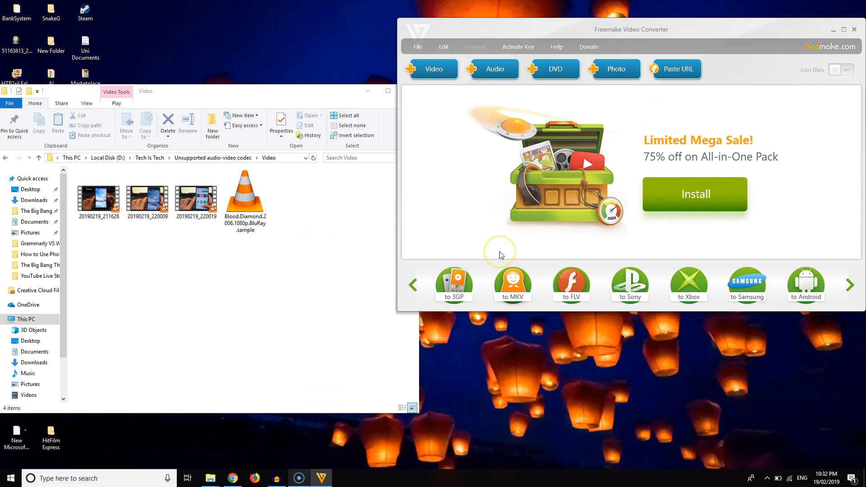
pyautogui.moveTo(500, 255)
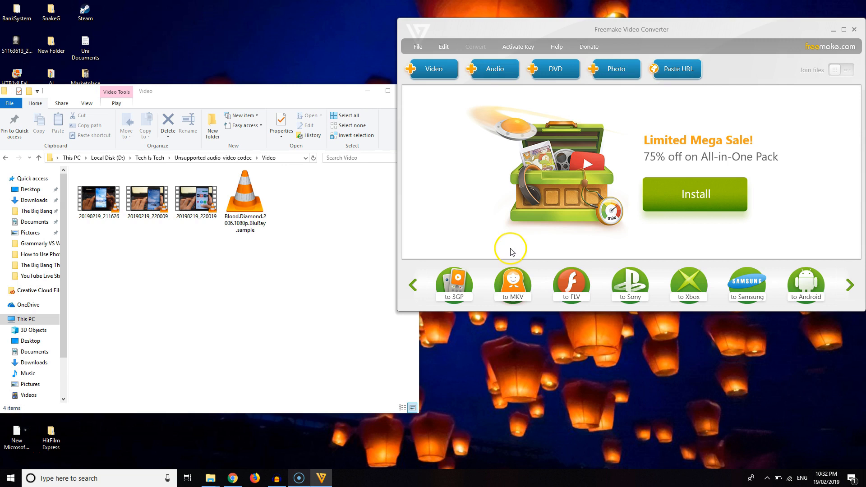
pyautogui.moveTo(322, 239)
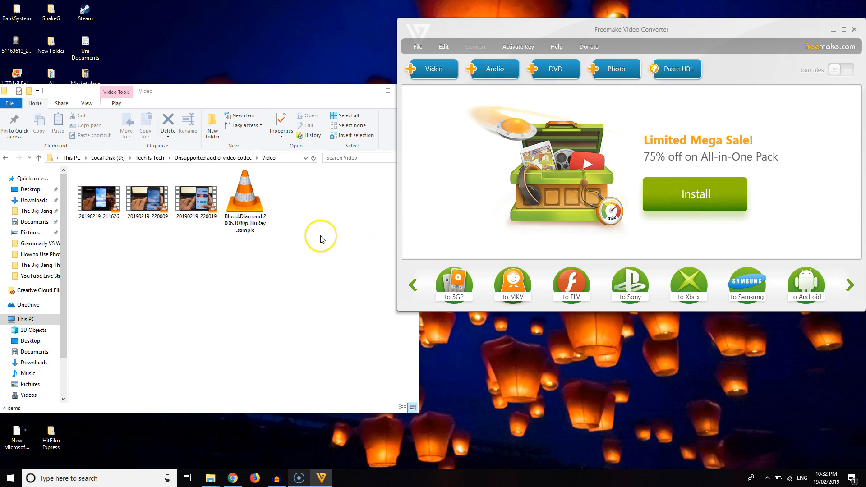
pyautogui.moveTo(538, 199)
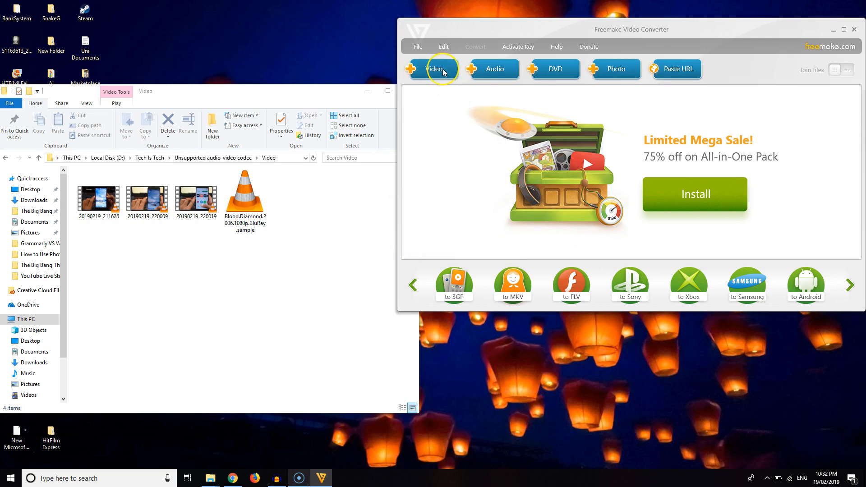
# Step: Add the Blood Diamond sample, choose MP4 output, and save to Desktop
pyautogui.click(433, 69)
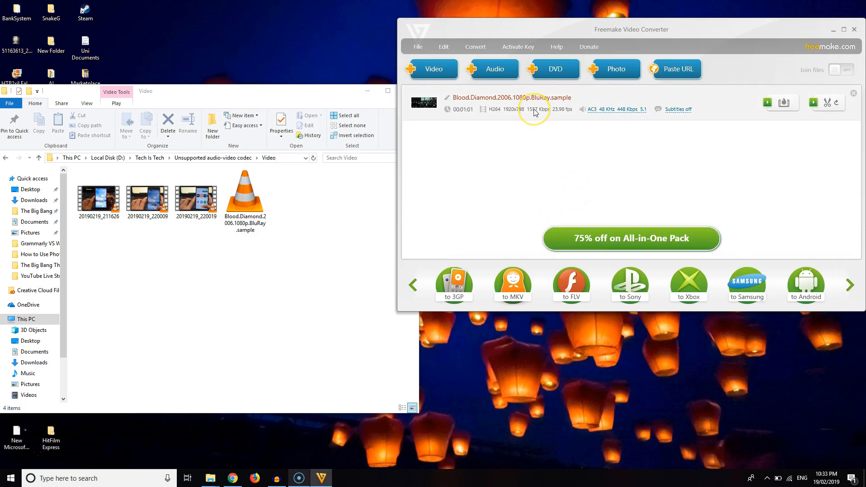
pyautogui.click(688, 297)
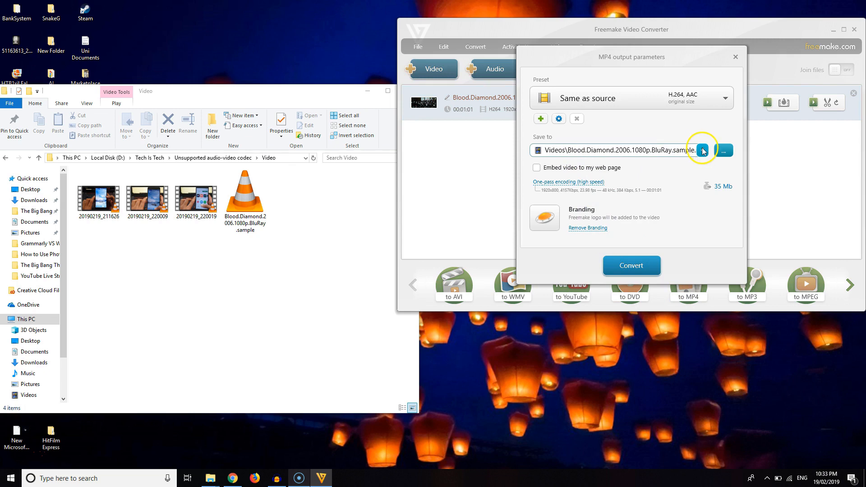
pyautogui.click(703, 151)
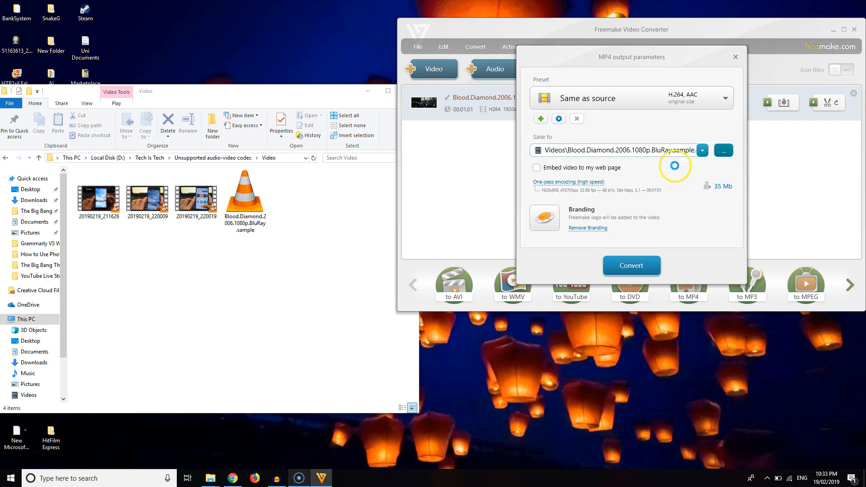
pyautogui.click(723, 150)
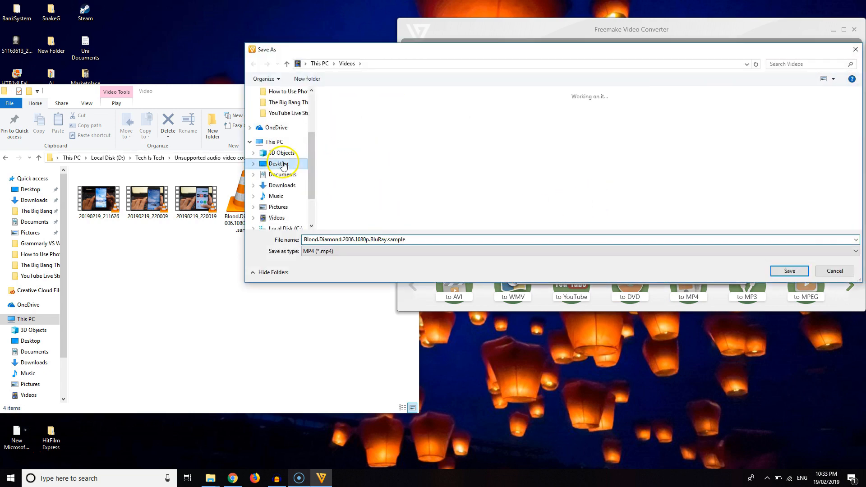
pyautogui.click(788, 271)
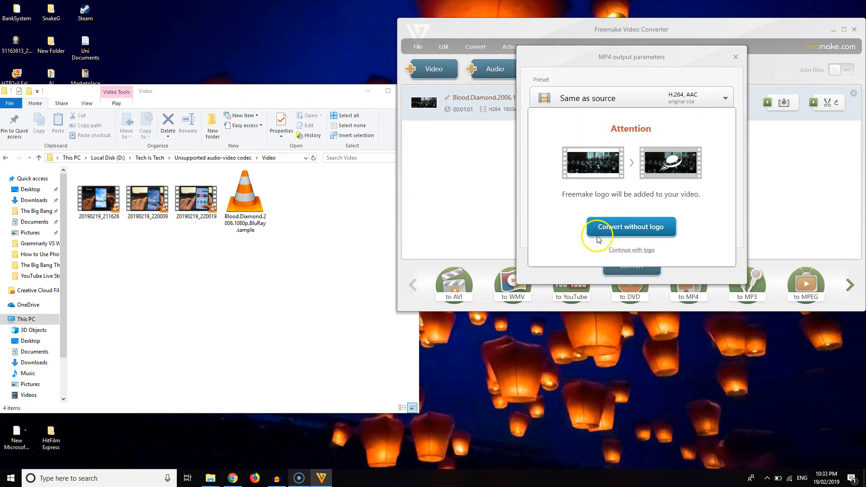
# Step: Convert without the logo and dismiss the purchase offer
pyautogui.click(630, 226)
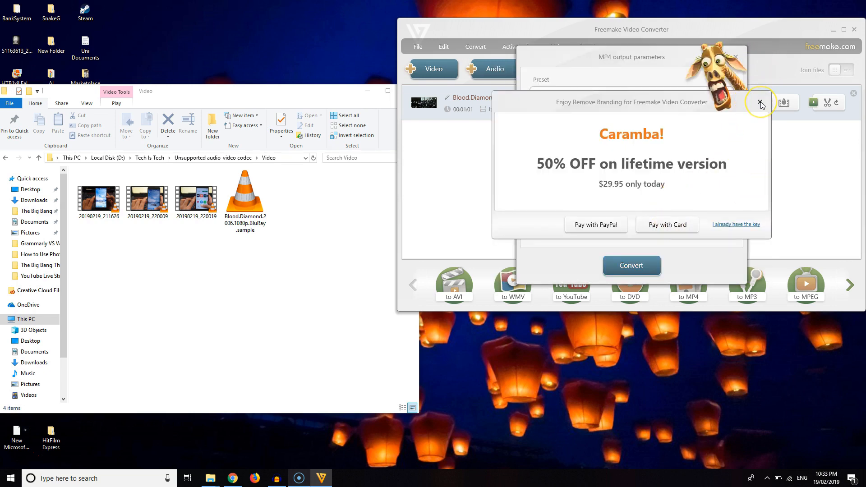
pyautogui.click(761, 103)
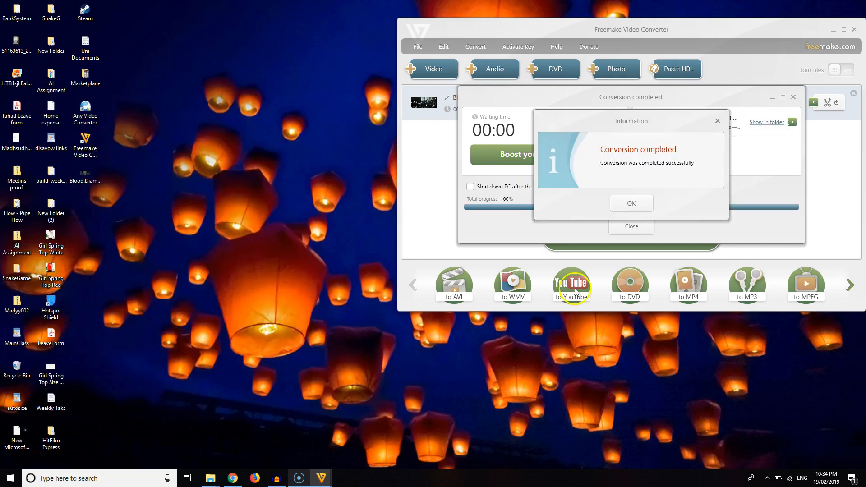
# Step: Acknowledge the completion notice and select the Blood Diamond MP4 on the desktop
pyautogui.click(631, 203)
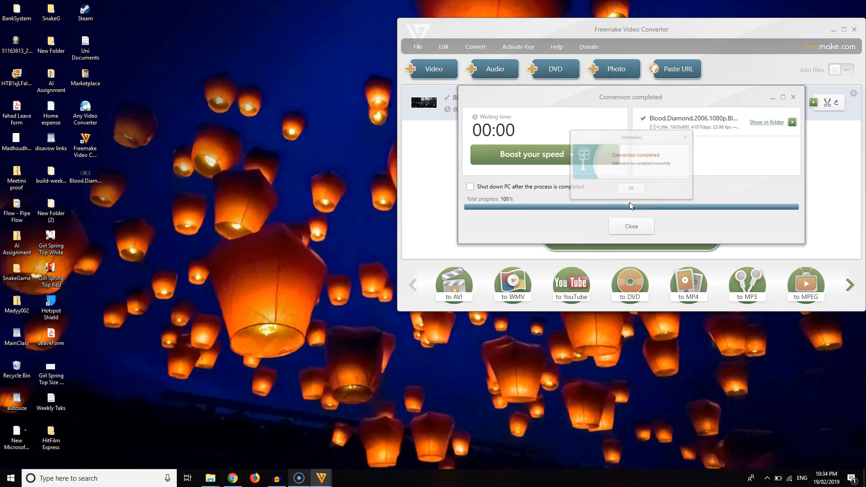
pyautogui.click(630, 189)
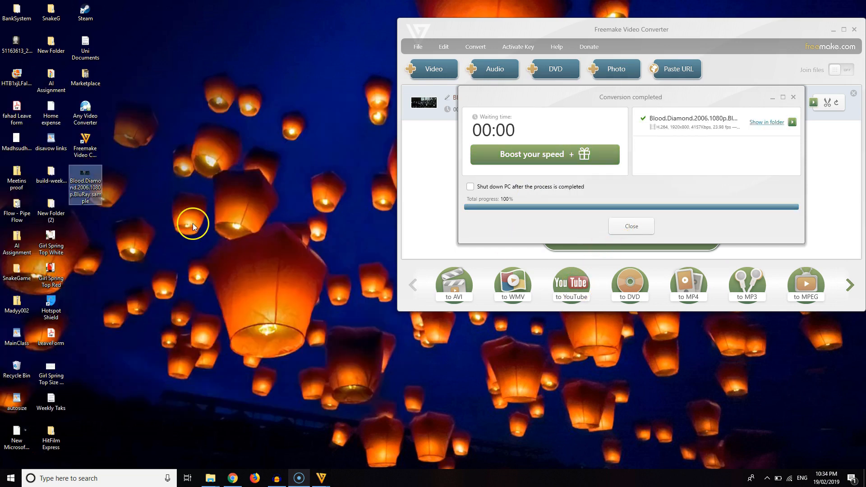